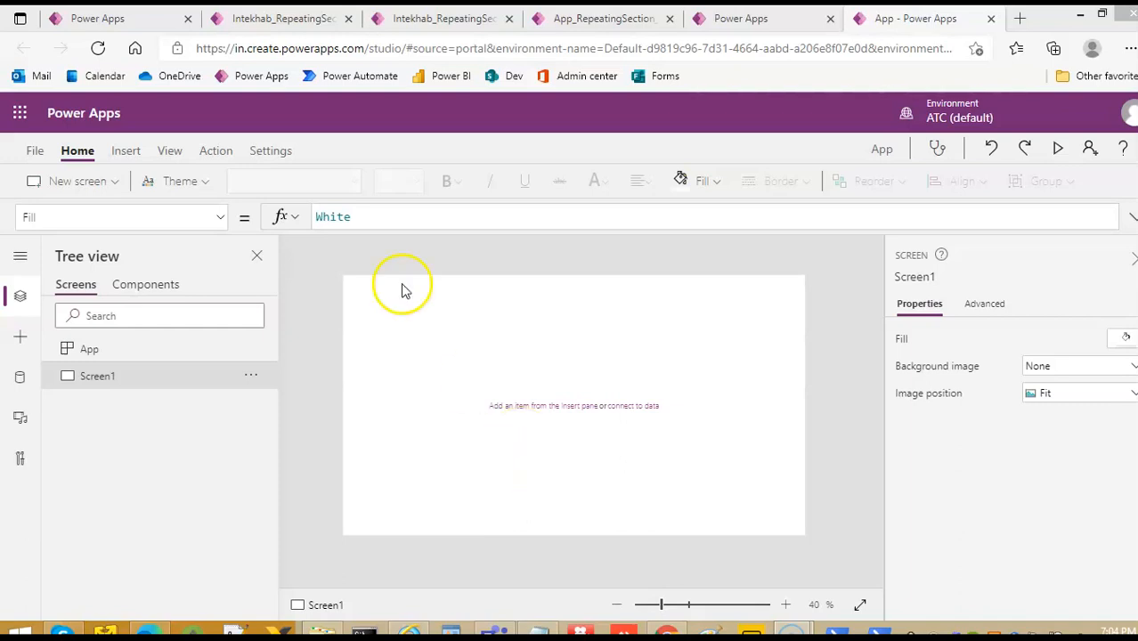
# Step: Insert a button and a label from the Insert menu and inspect the label's Text formula
pyautogui.click(125, 149)
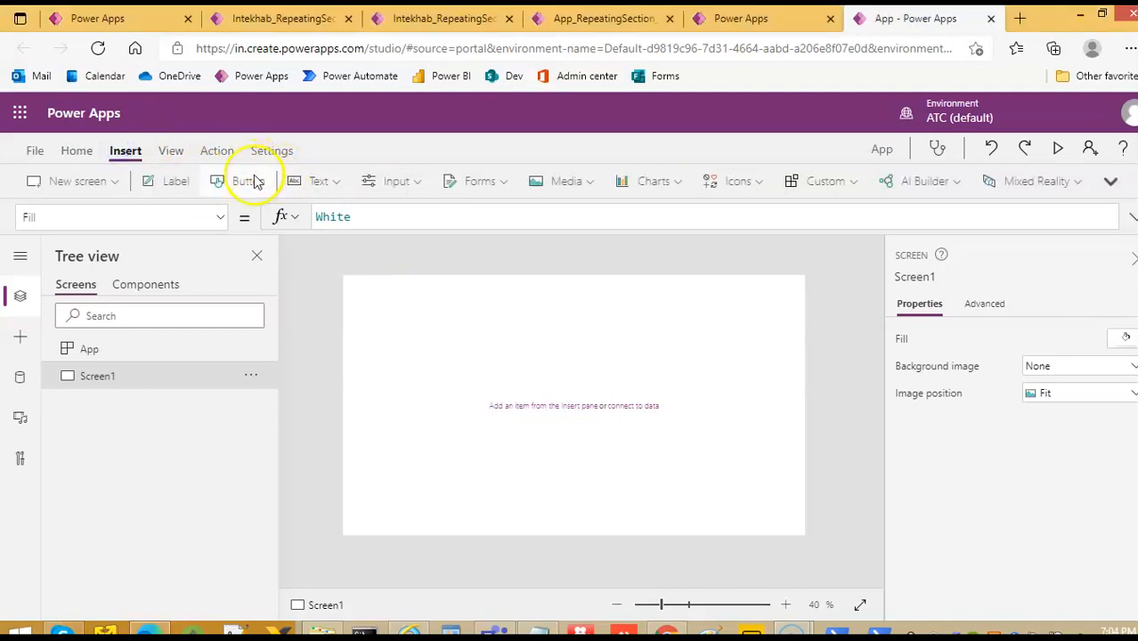
pyautogui.click(247, 182)
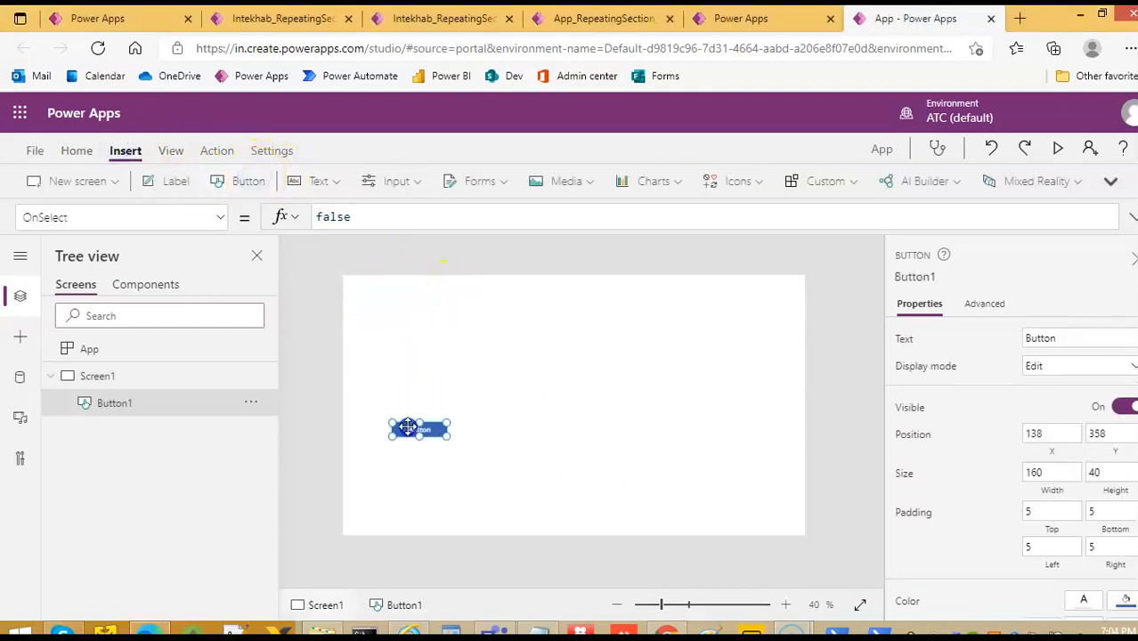
pyautogui.click(175, 182)
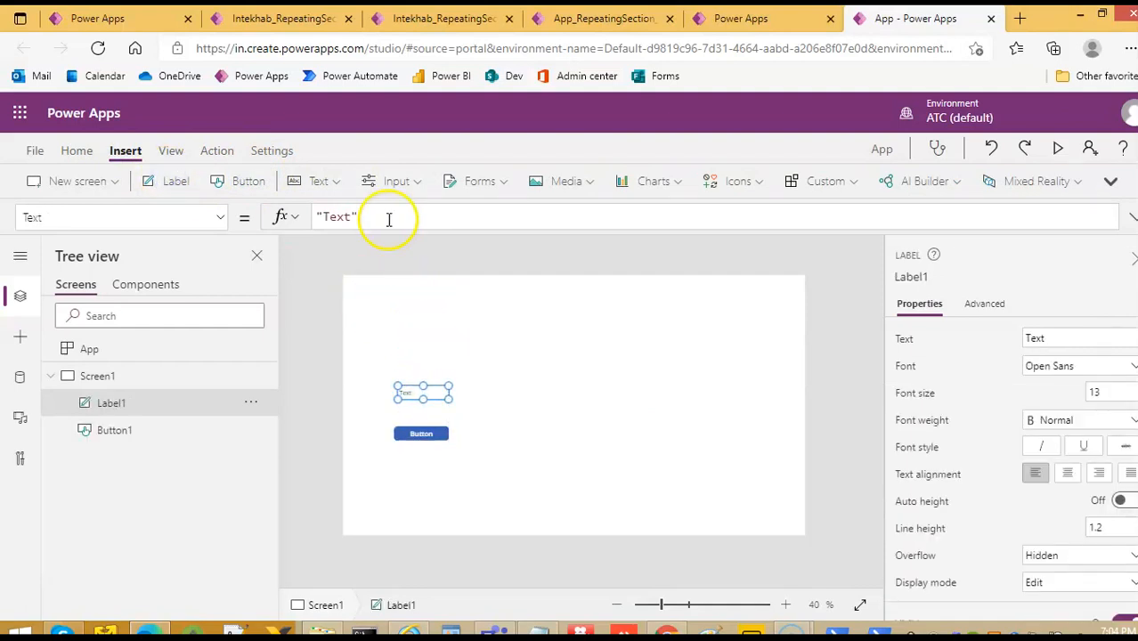
pyautogui.click(389, 219)
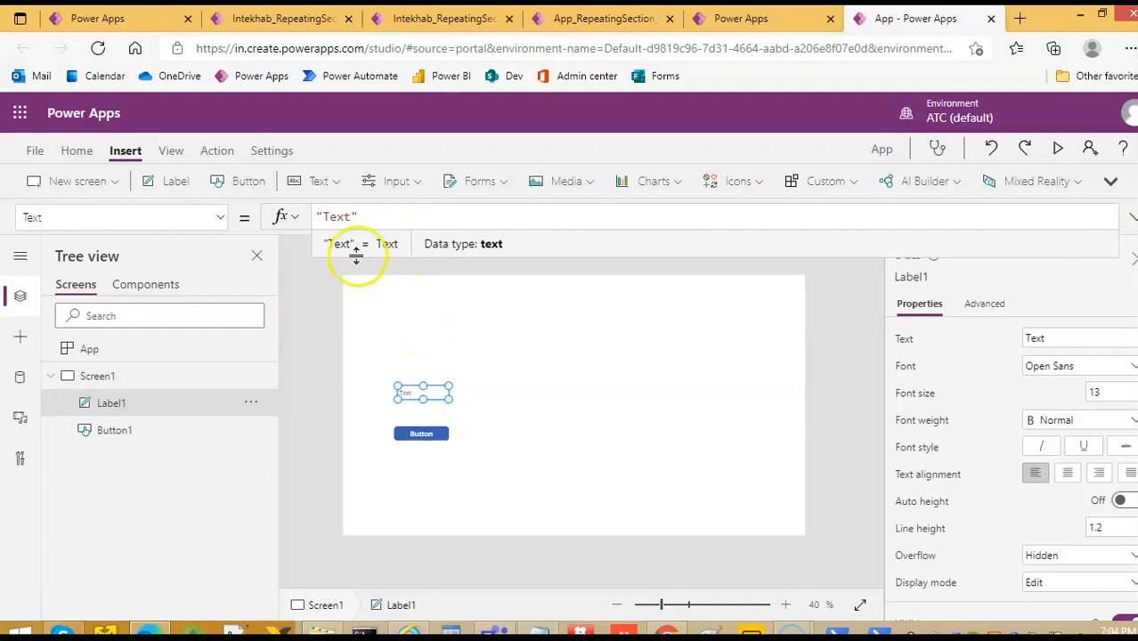
pyautogui.moveTo(395, 182)
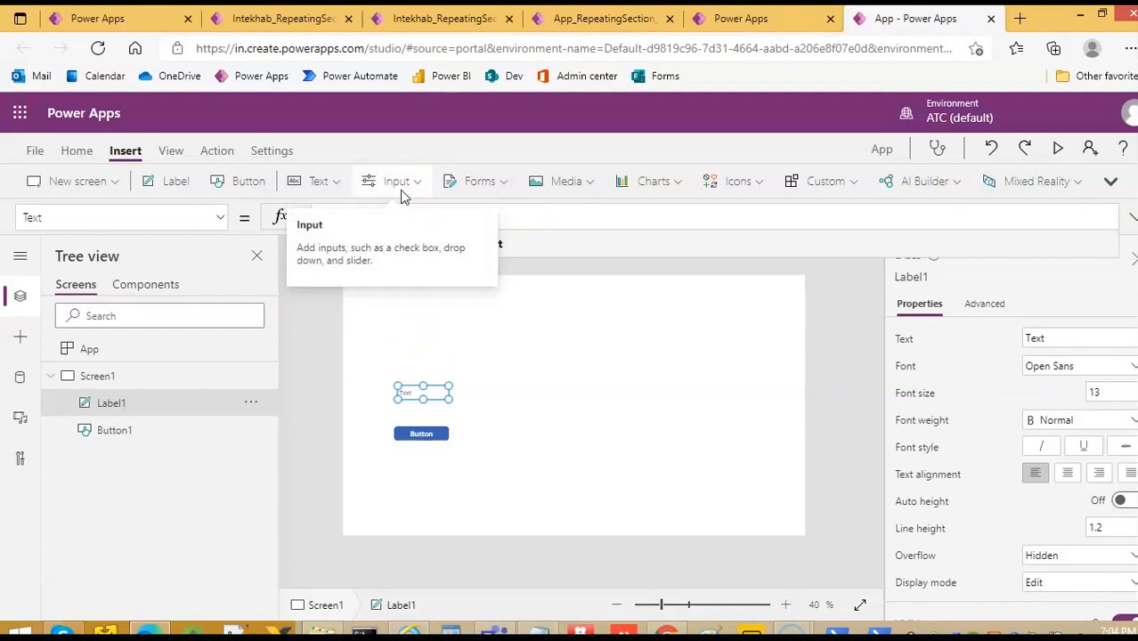
pyautogui.moveTo(410, 395)
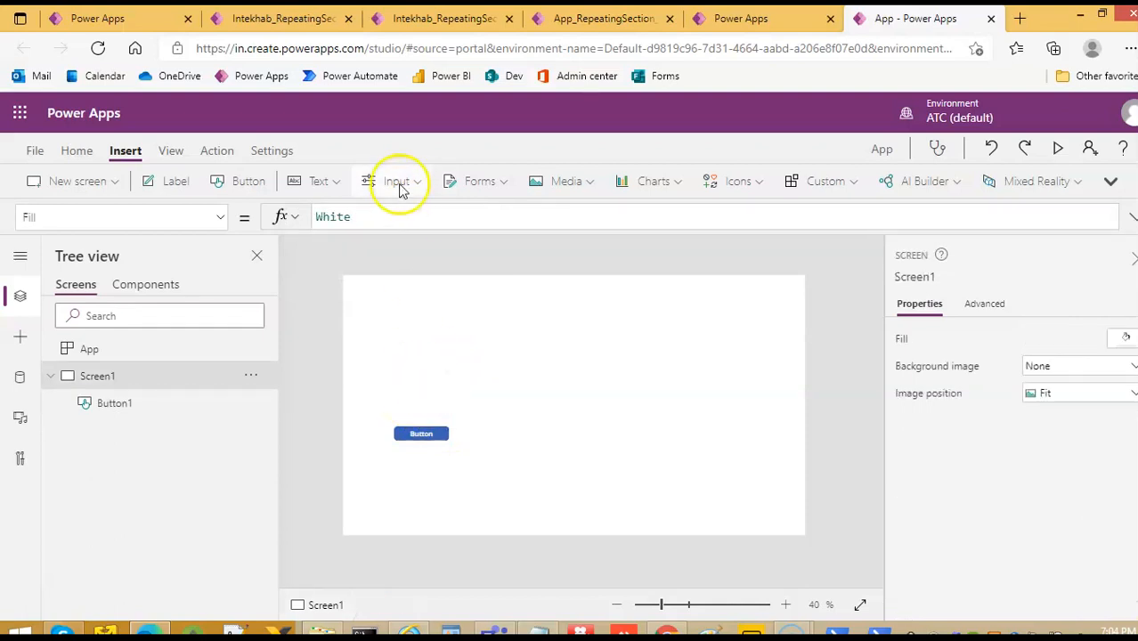
# Step: Insert a text input and a second label onto Screen1
pyautogui.click(395, 181)
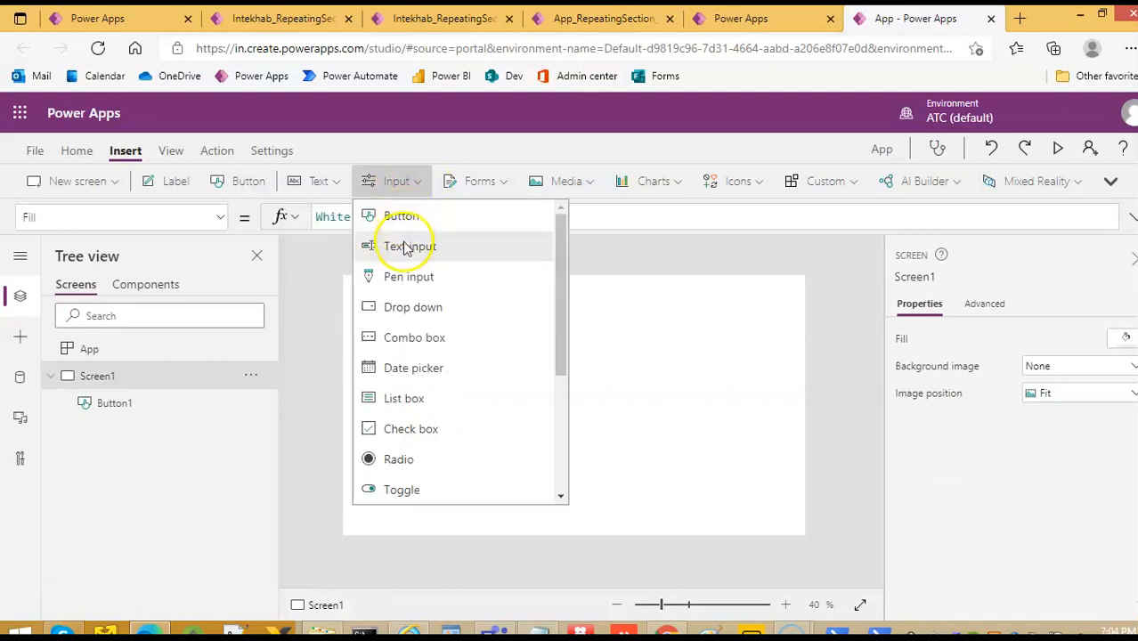
pyautogui.click(407, 245)
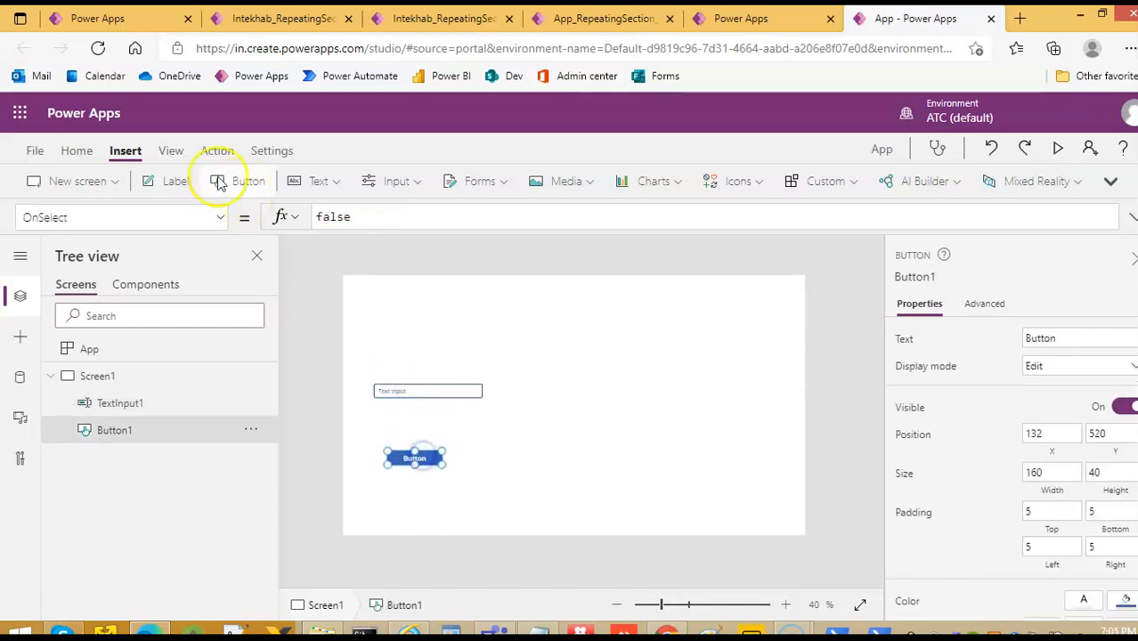
pyautogui.click(175, 181)
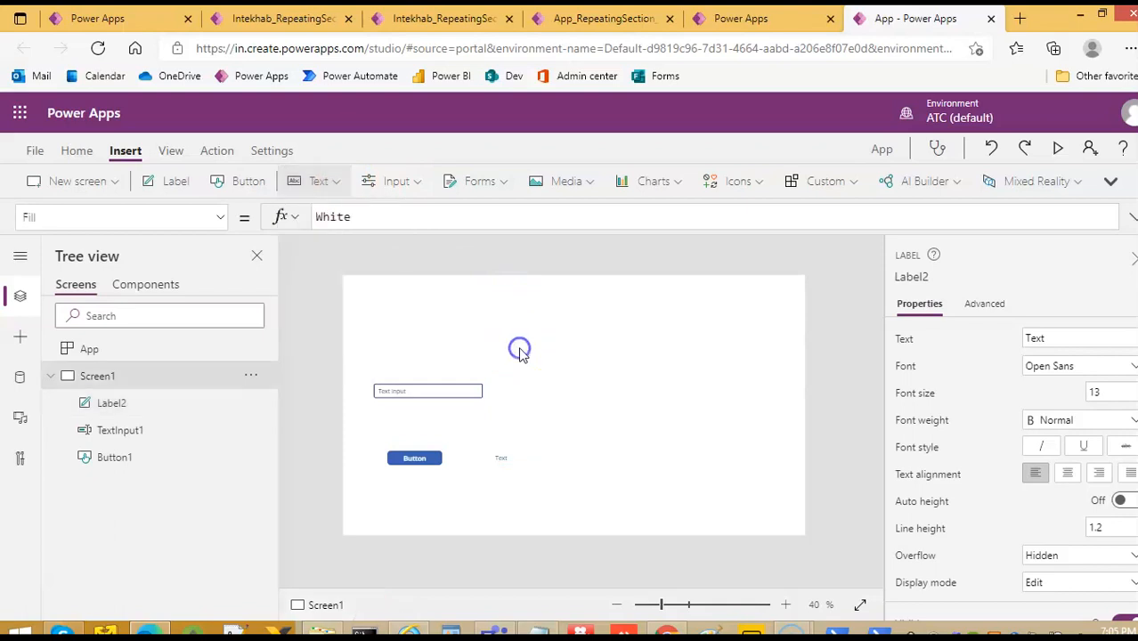
# Step: Select the screen, then the text input, then the button to reach its OnSelect action
pyautogui.click(413, 458)
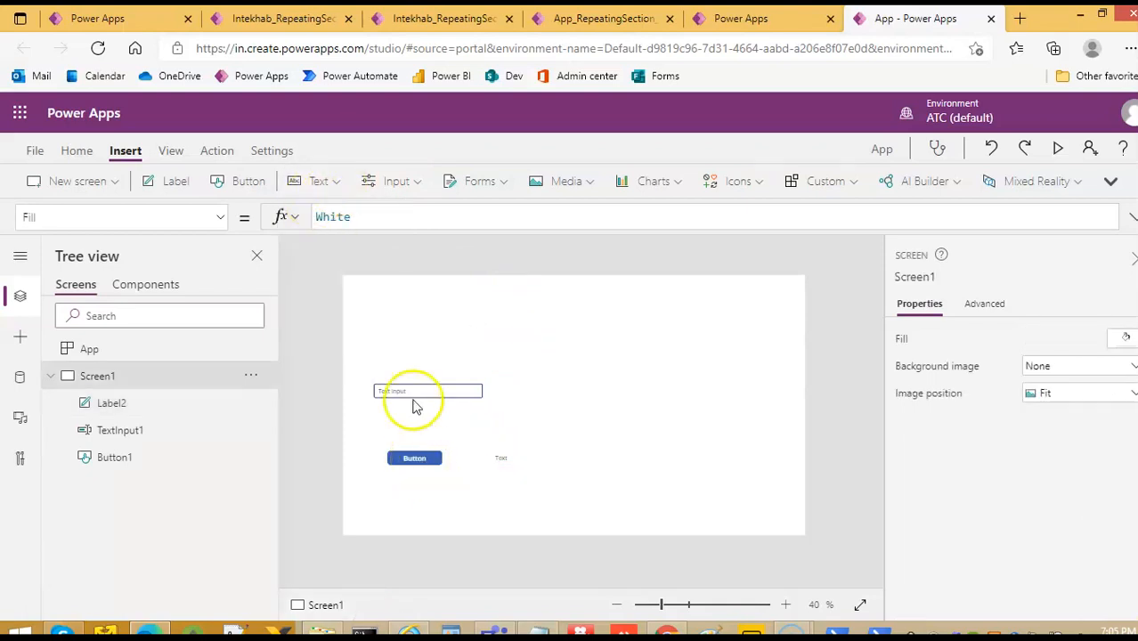
pyautogui.click(428, 392)
pyautogui.write('""')
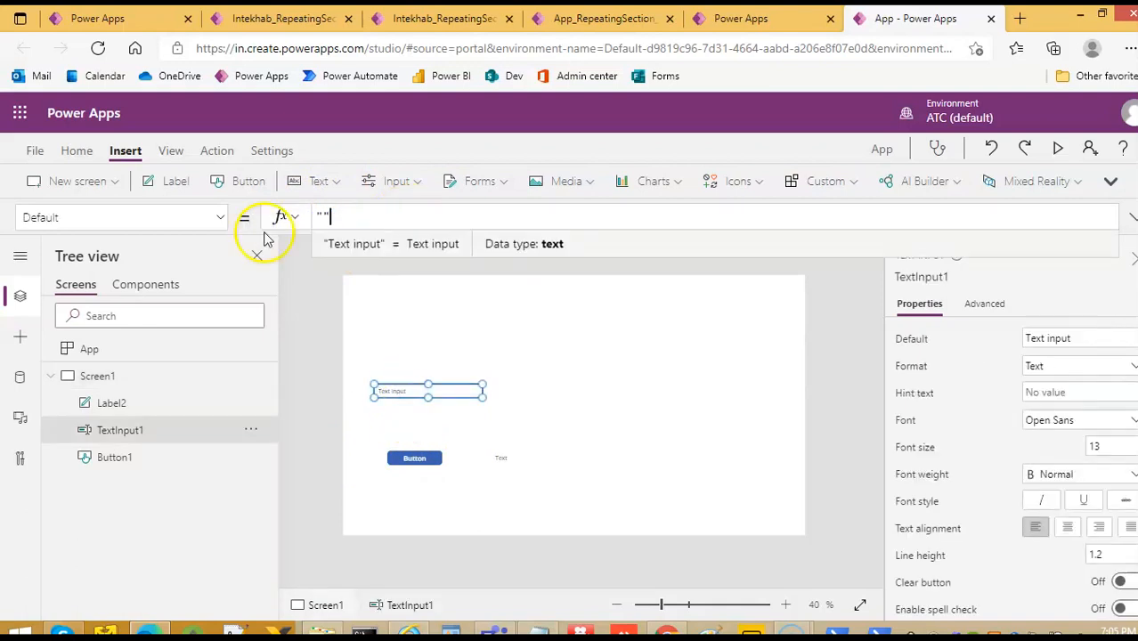
pyautogui.click(413, 458)
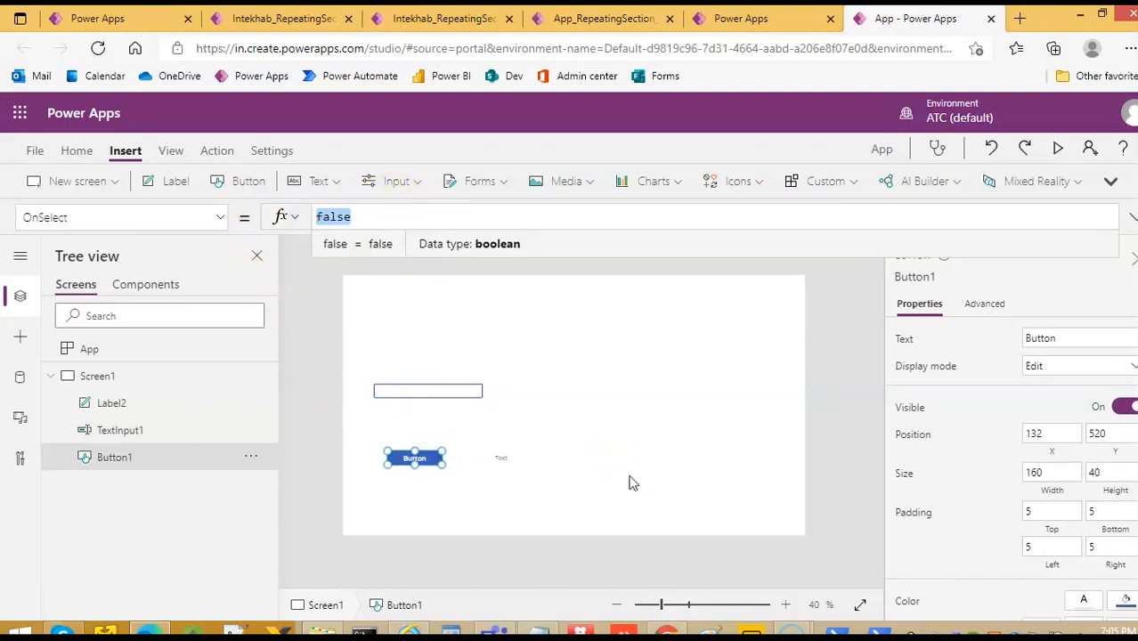
# Step: Write UpdateContext({varExtract: TextInput1.Text}) as the button's OnSelect formula
pyautogui.write('UpdateContext(')
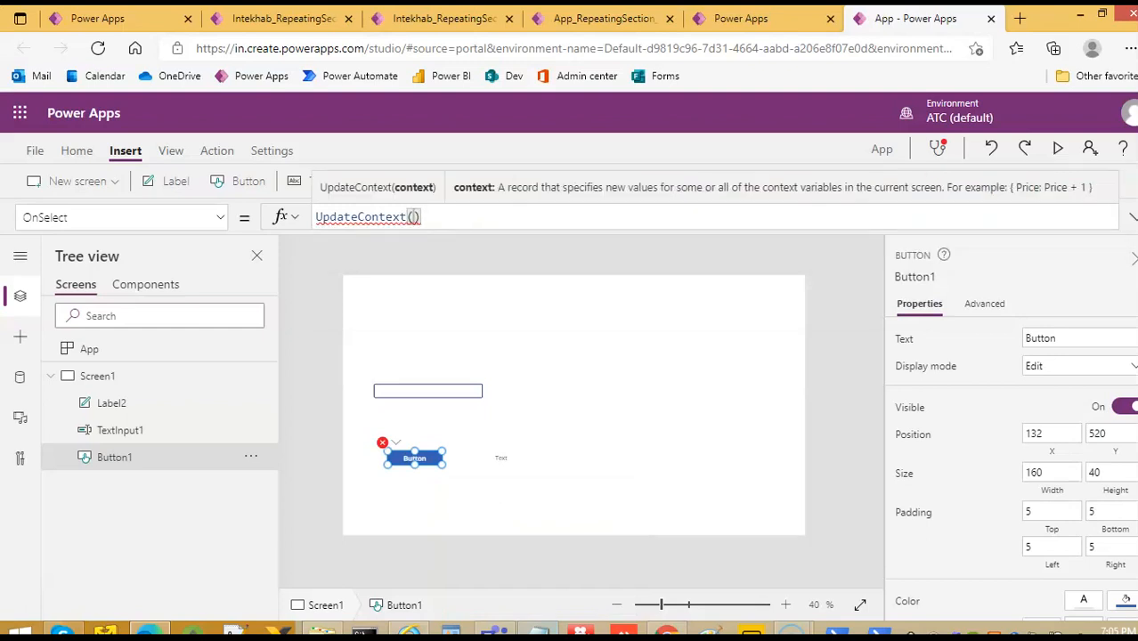
pyautogui.write('{}')
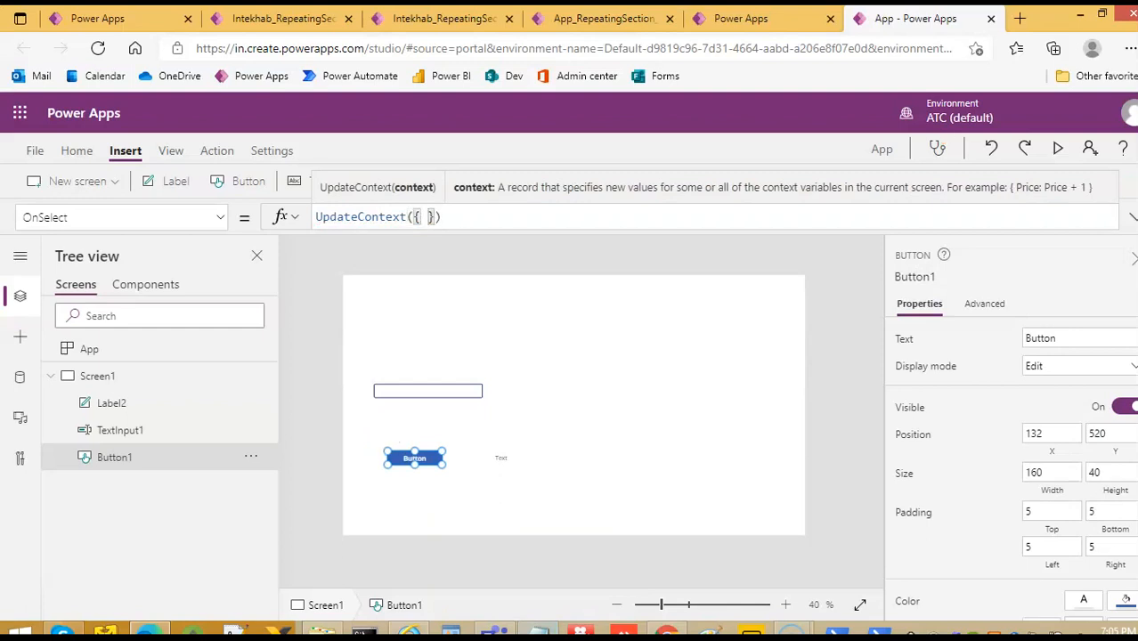
pyautogui.write('var')
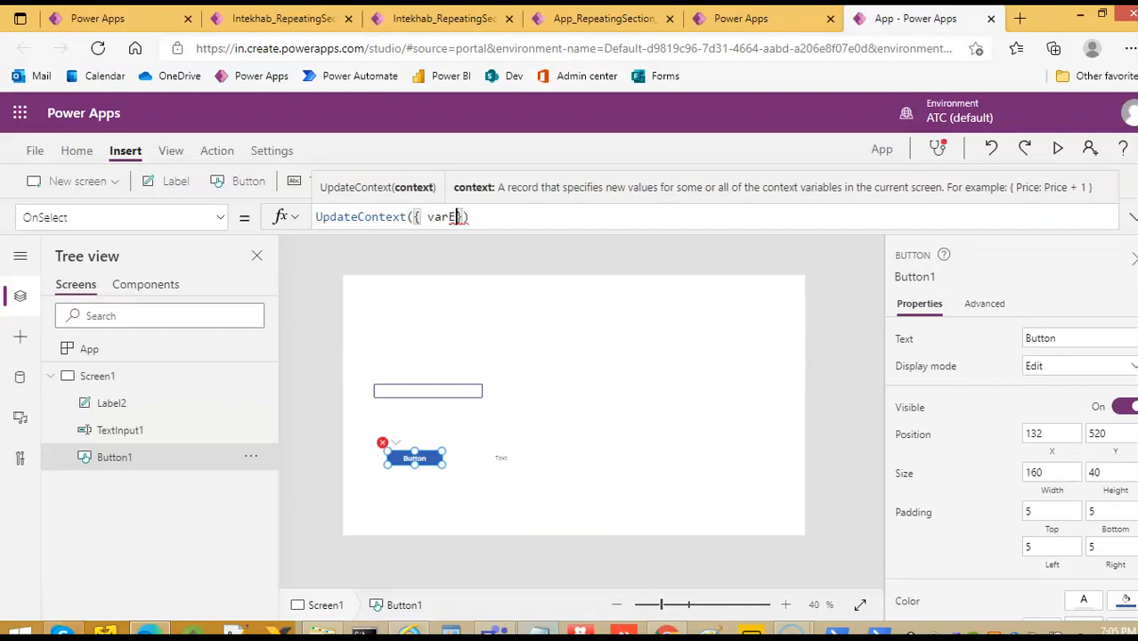
pyautogui.write('Extr')
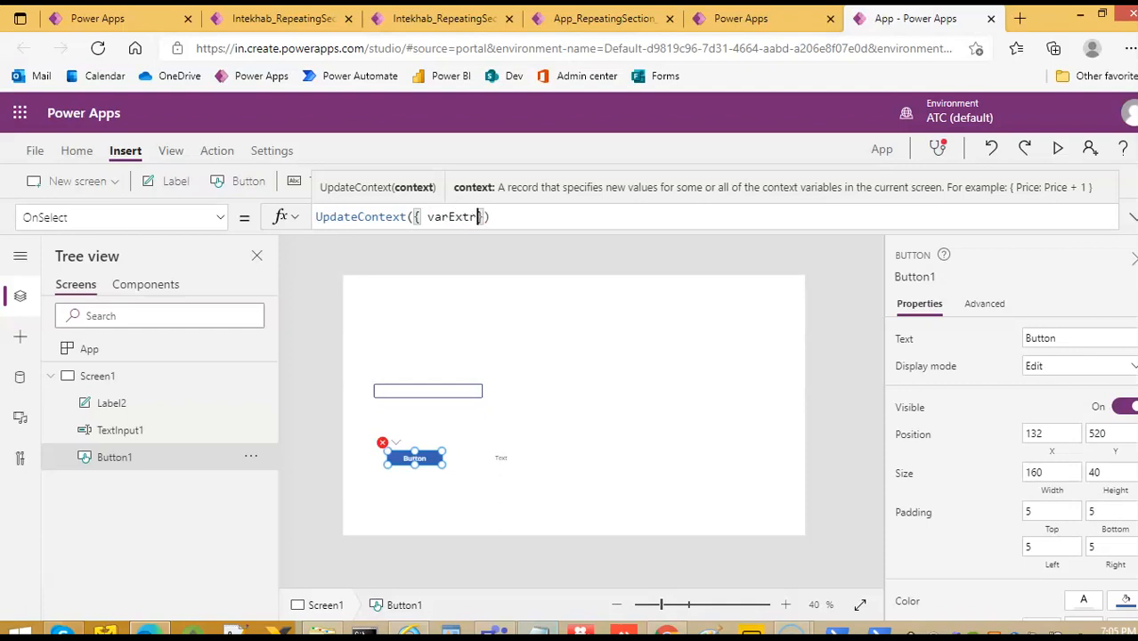
pyautogui.write('actedVal')
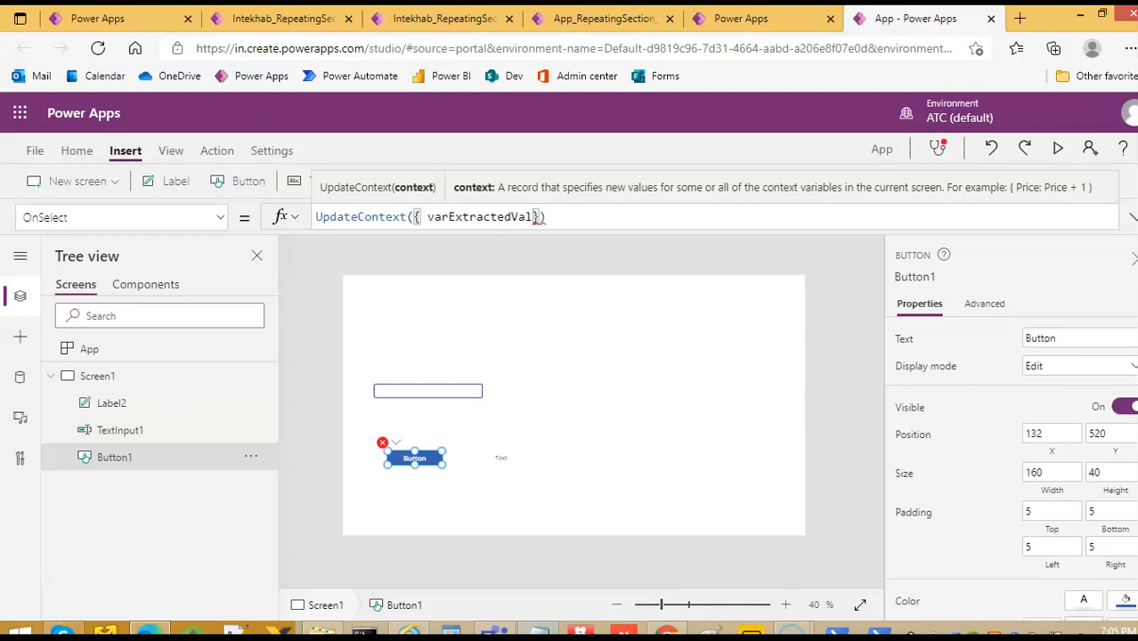
pyautogui.write(':')
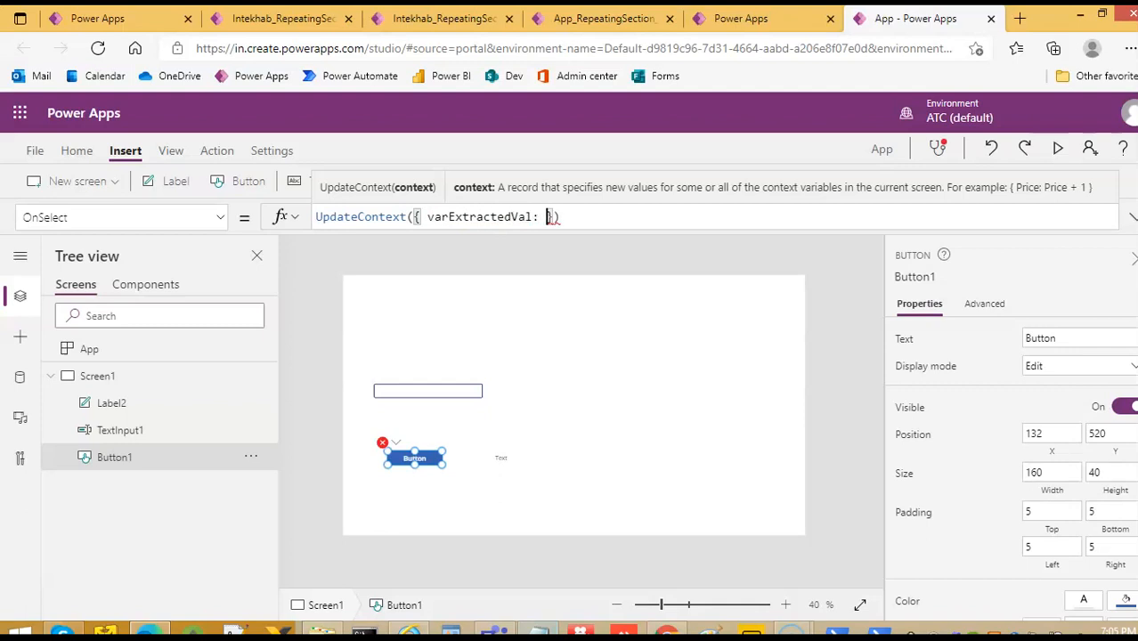
pyautogui.write('TextInput1.')
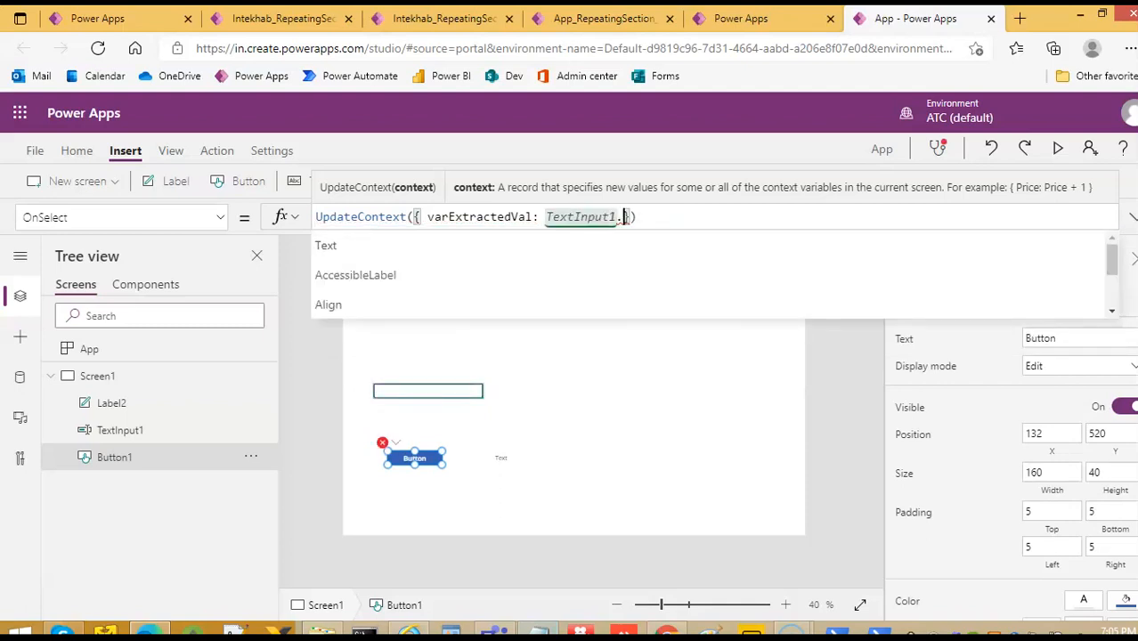
pyautogui.write('Text')
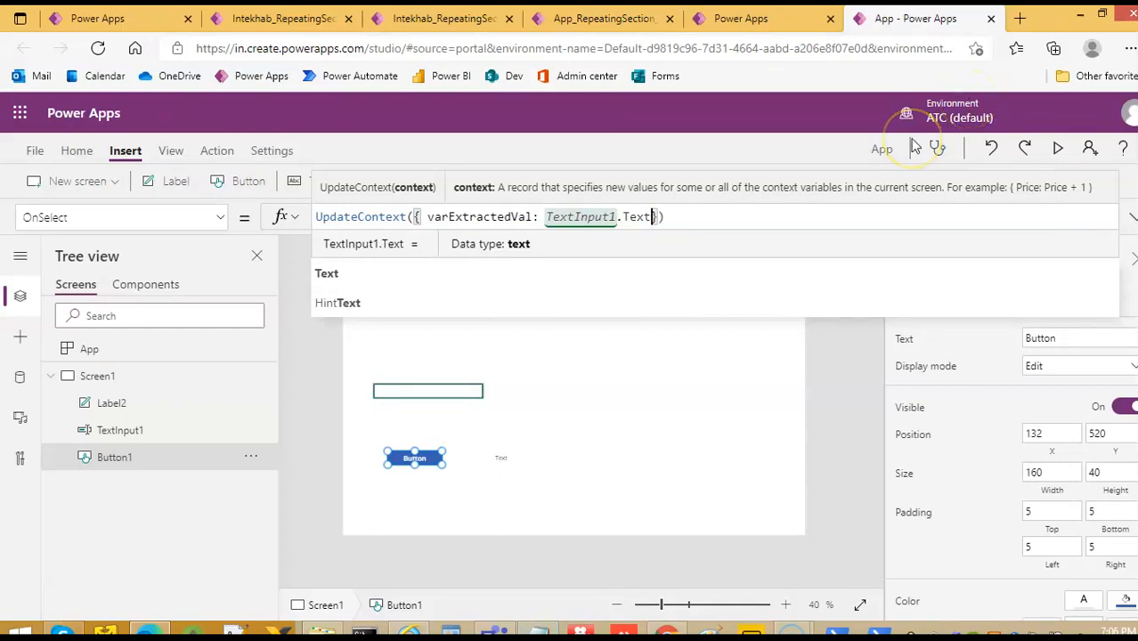
pyautogui.moveTo(651, 210)
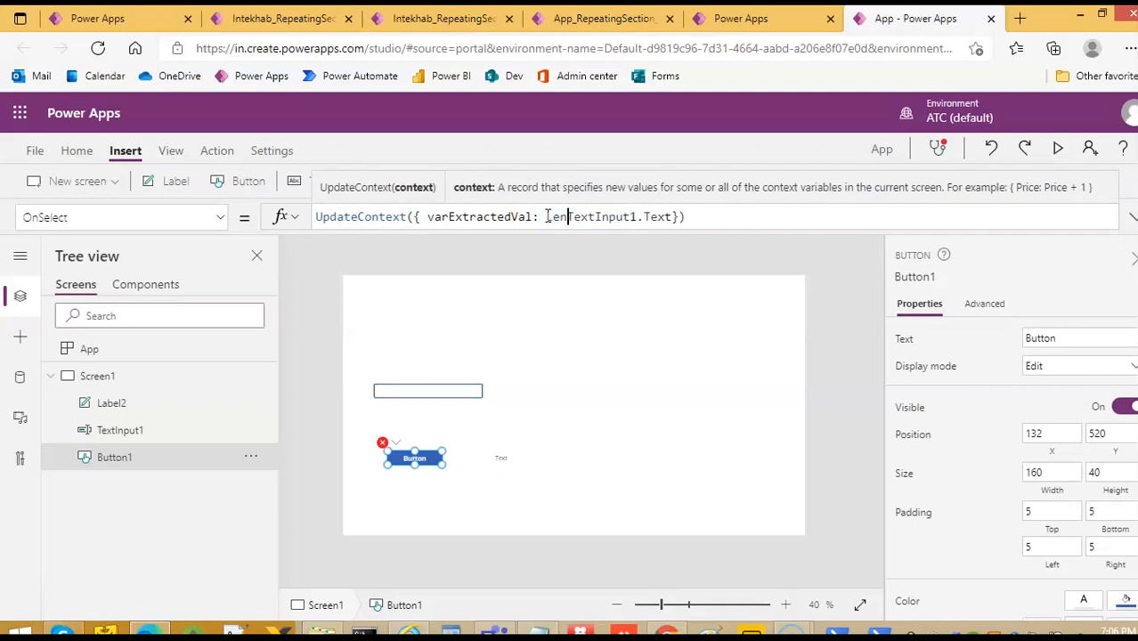
# Step: Add Len(TextInput1.Text) to the formula and bind the label's Text to varExtractedVal
pyautogui.write('Len(TextInput1.Text')
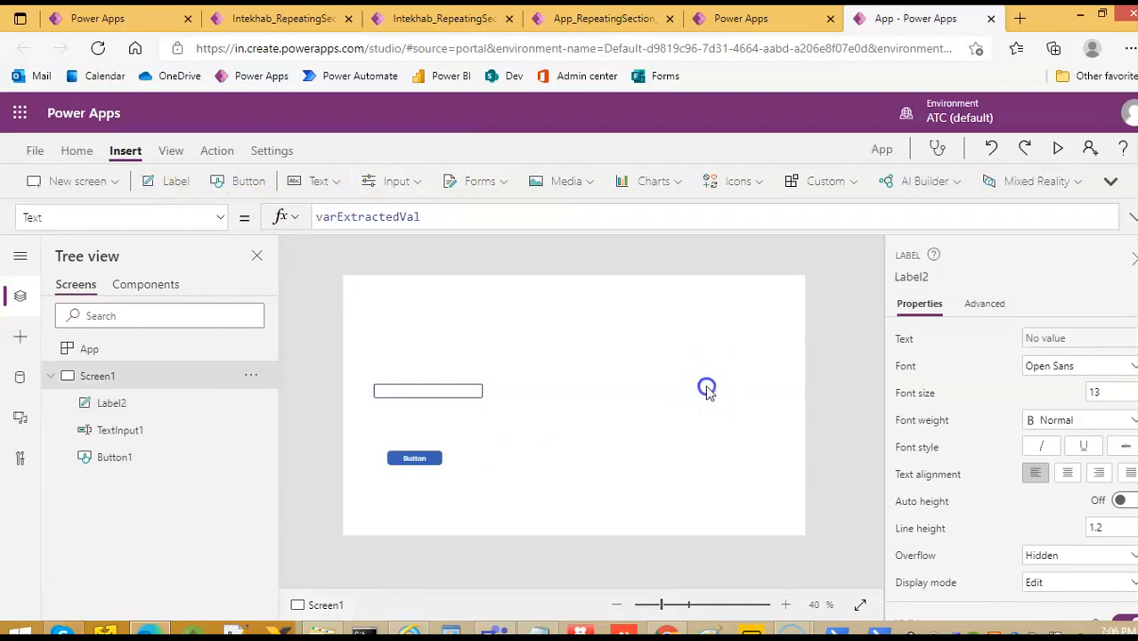
pyautogui.click(1065, 148)
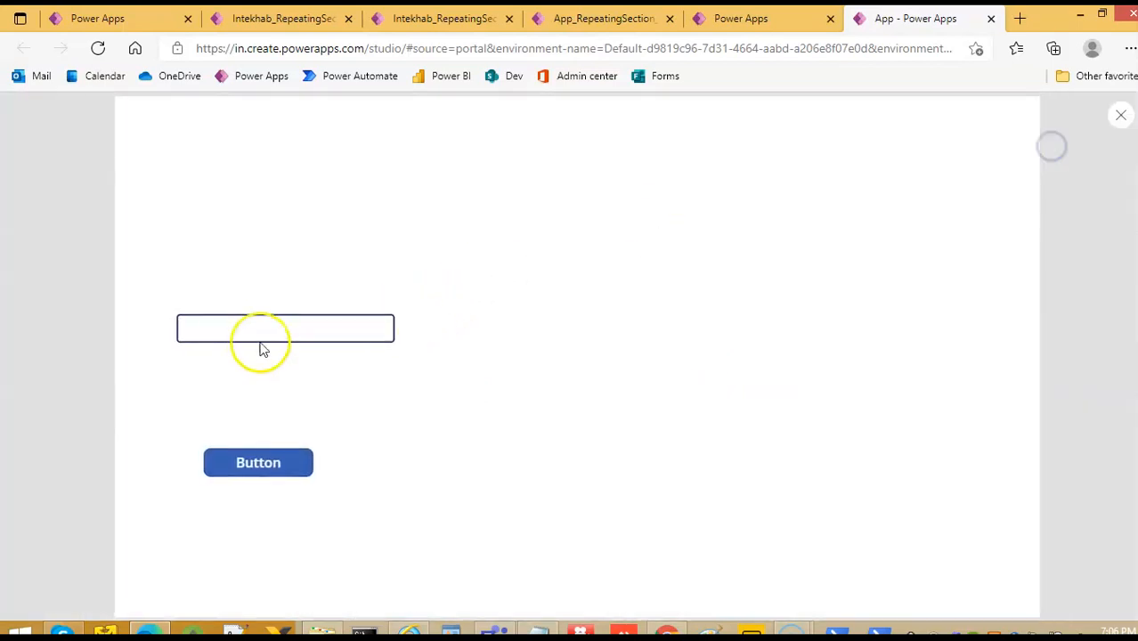
pyautogui.write('Intekhab')
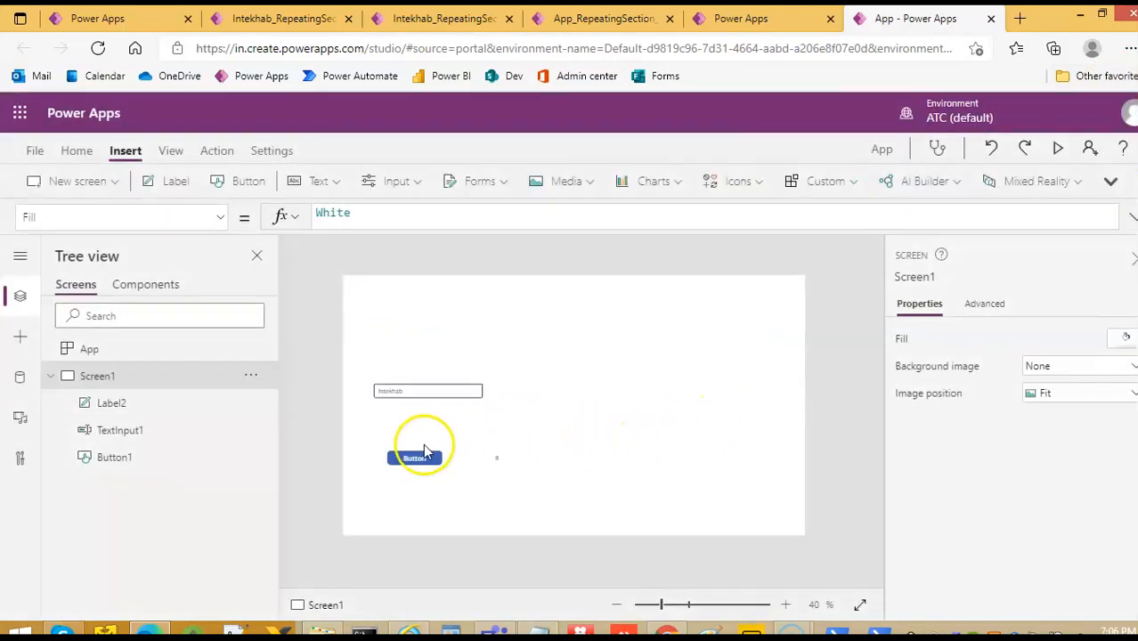
# Step: Select Button1's OnSelect and copy the UpdateContext Left/Len trimming snippet from Notepad
pyautogui.click(413, 456)
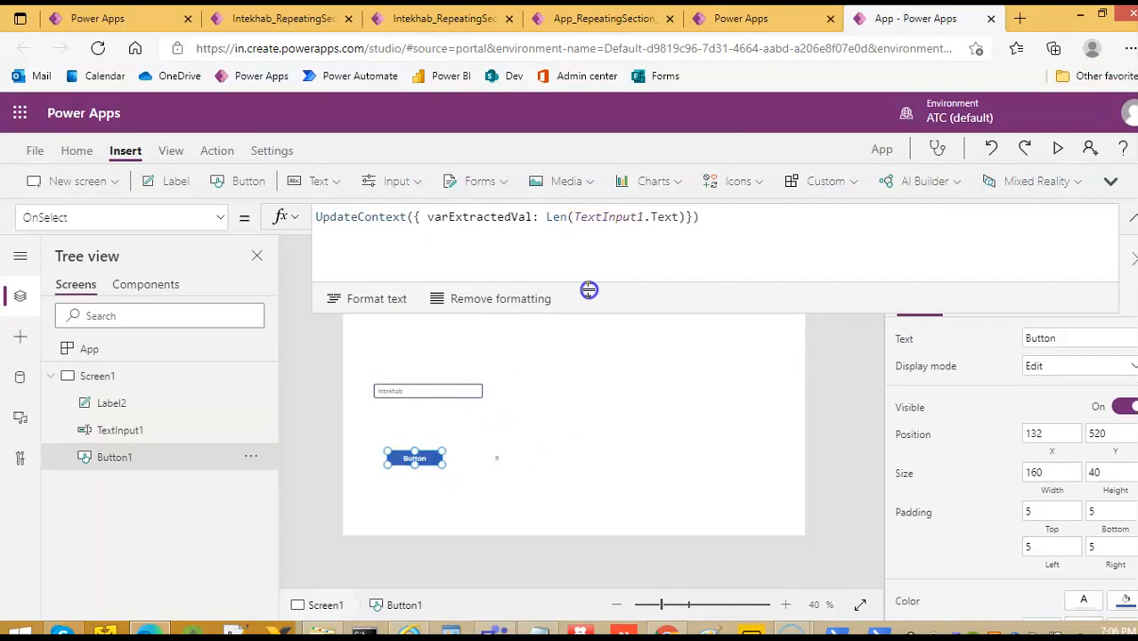
pyautogui.moveTo(588, 294)
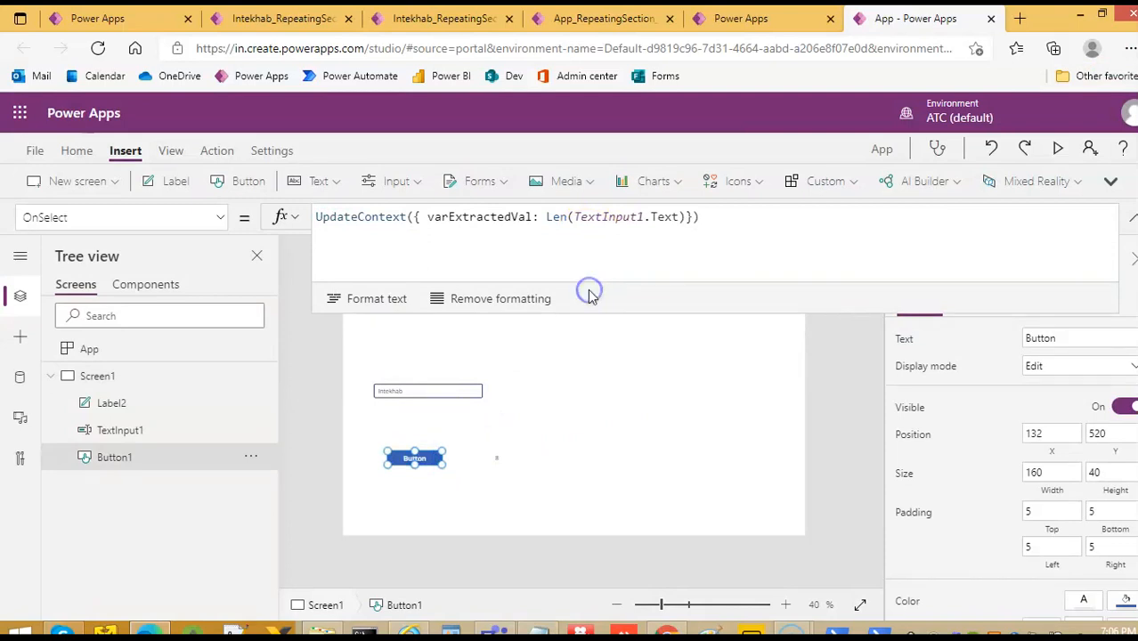
pyautogui.moveTo(550, 217)
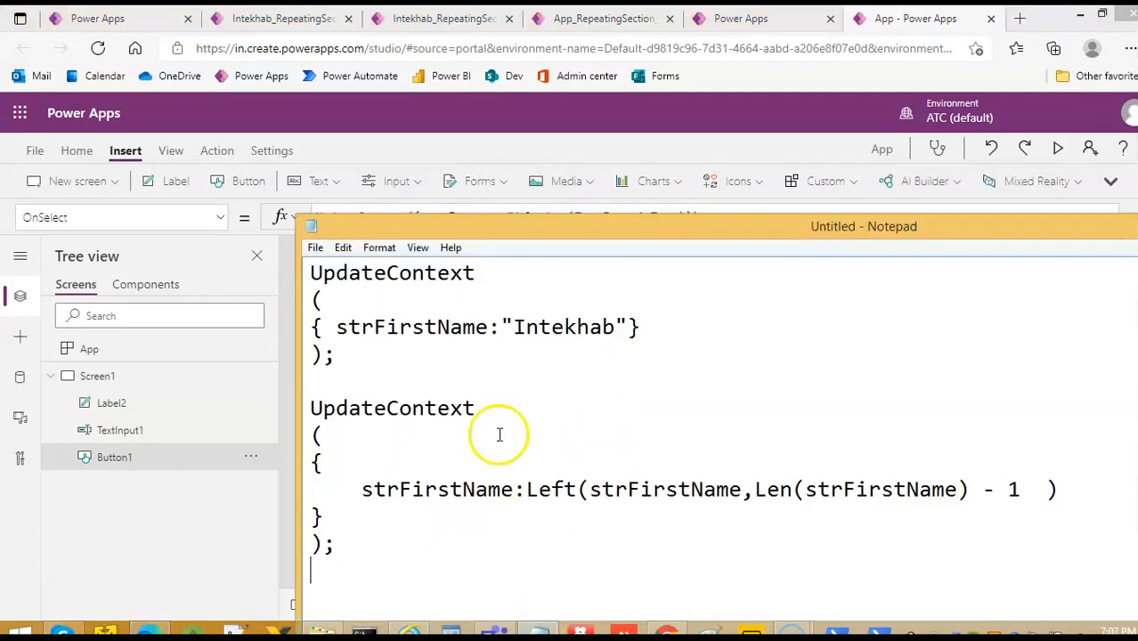
pyautogui.moveTo(367, 560)
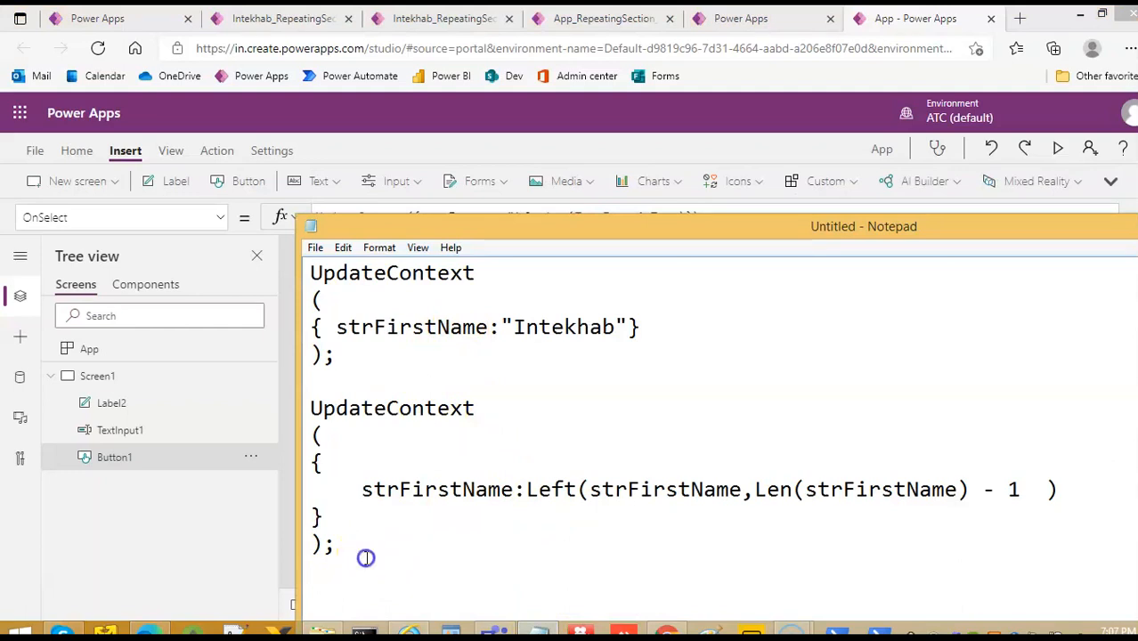
pyautogui.press('ctrl+a')
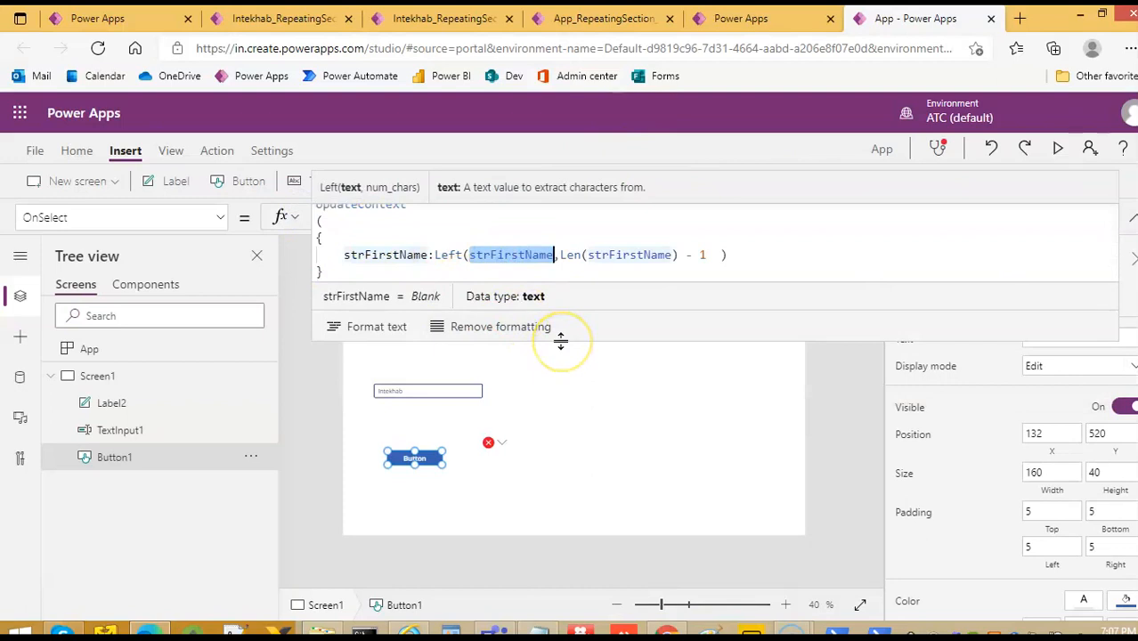
# Step: Replace strFirstName inside Left and Len with TextInput1.Text
pyautogui.write('TextInput1')
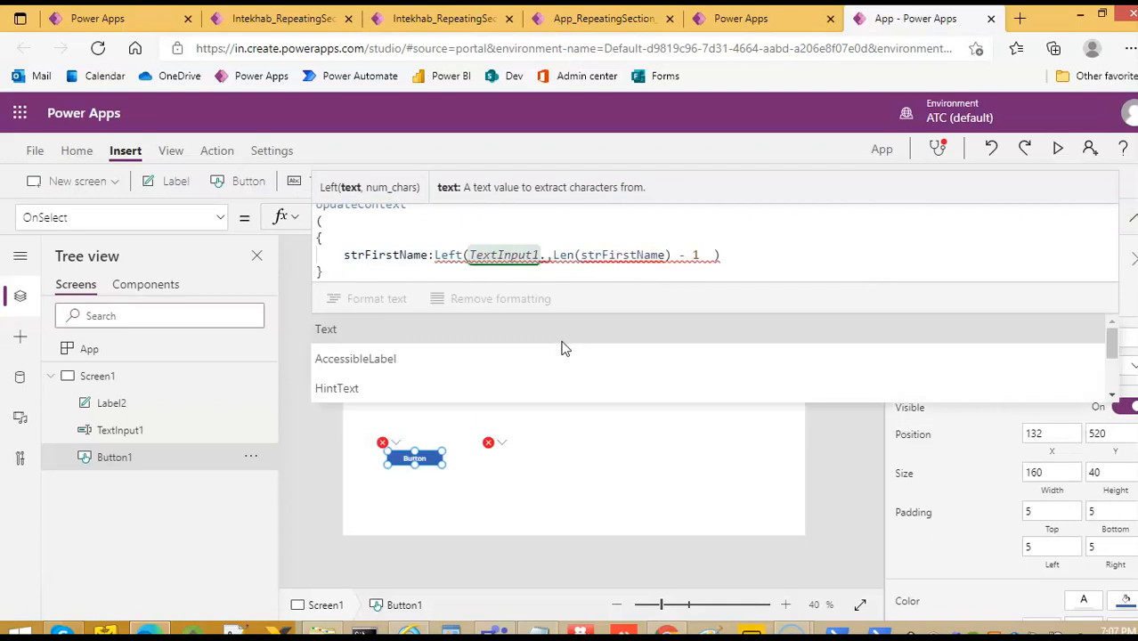
pyautogui.write('.Text')
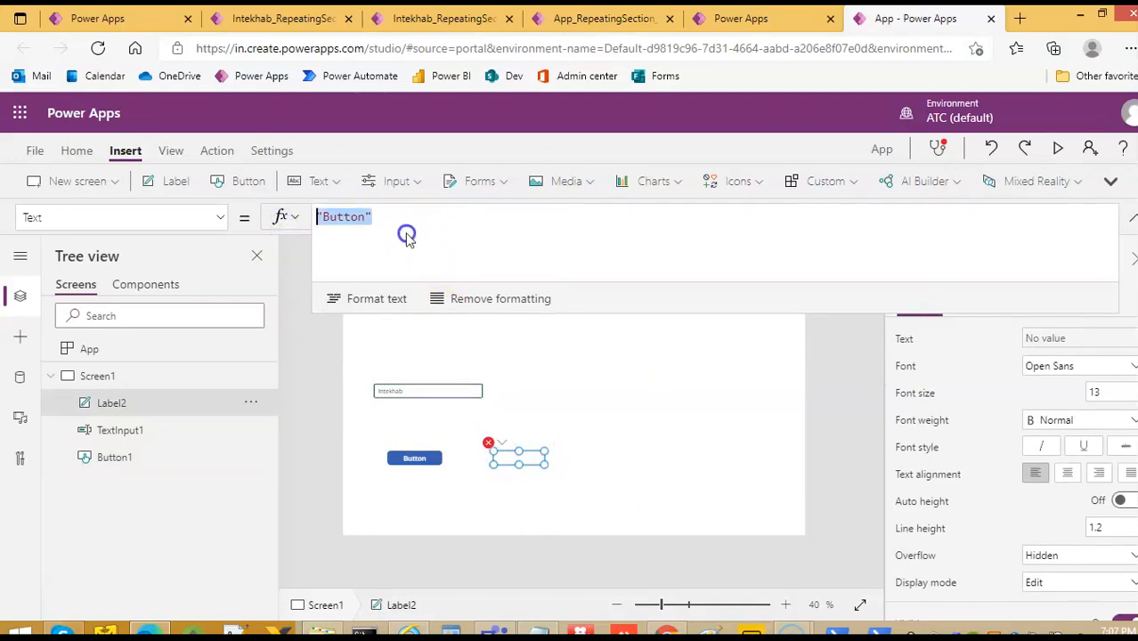
pyautogui.write('str')
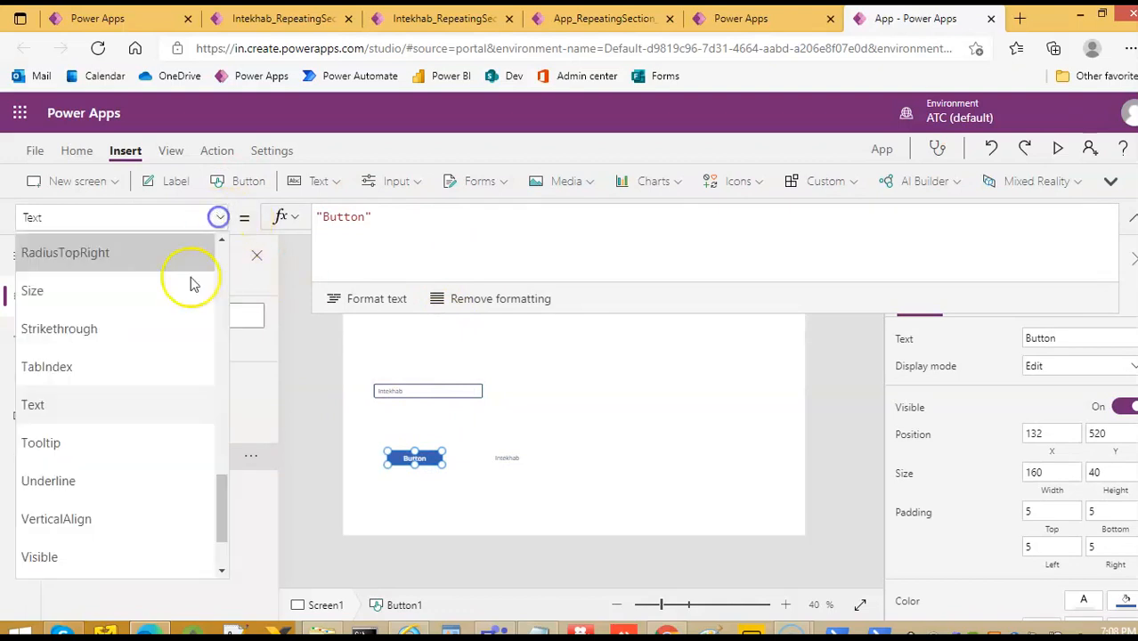
# Step: Set Label2's Text property to strFirstName
pyautogui.scroll(-3)
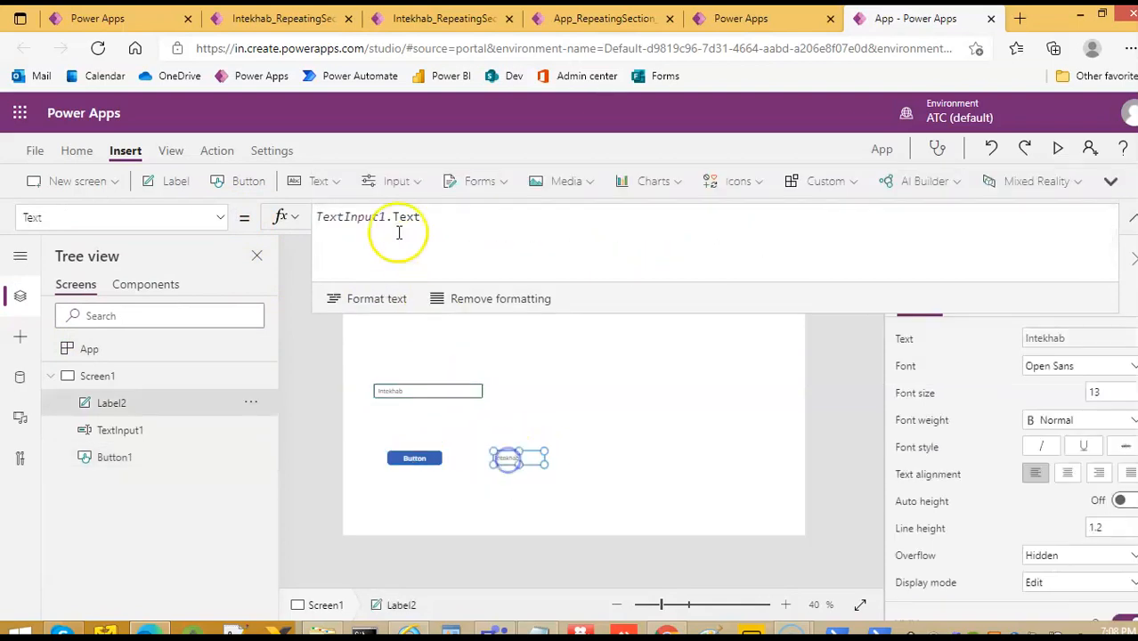
pyautogui.write('strFirstName')
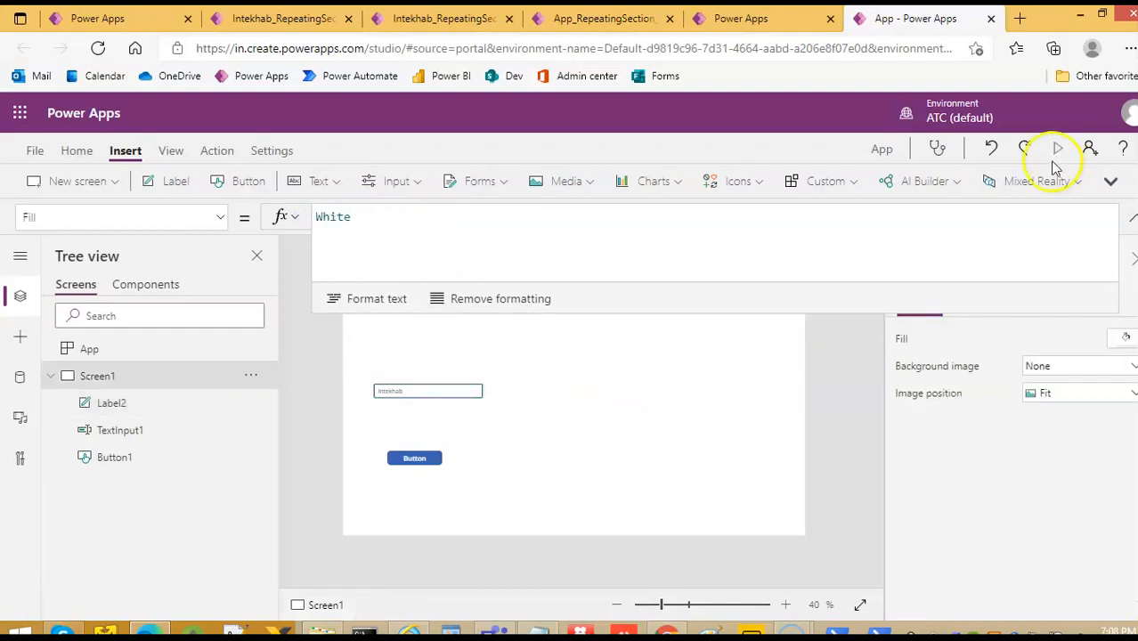
pyautogui.click(1051, 149)
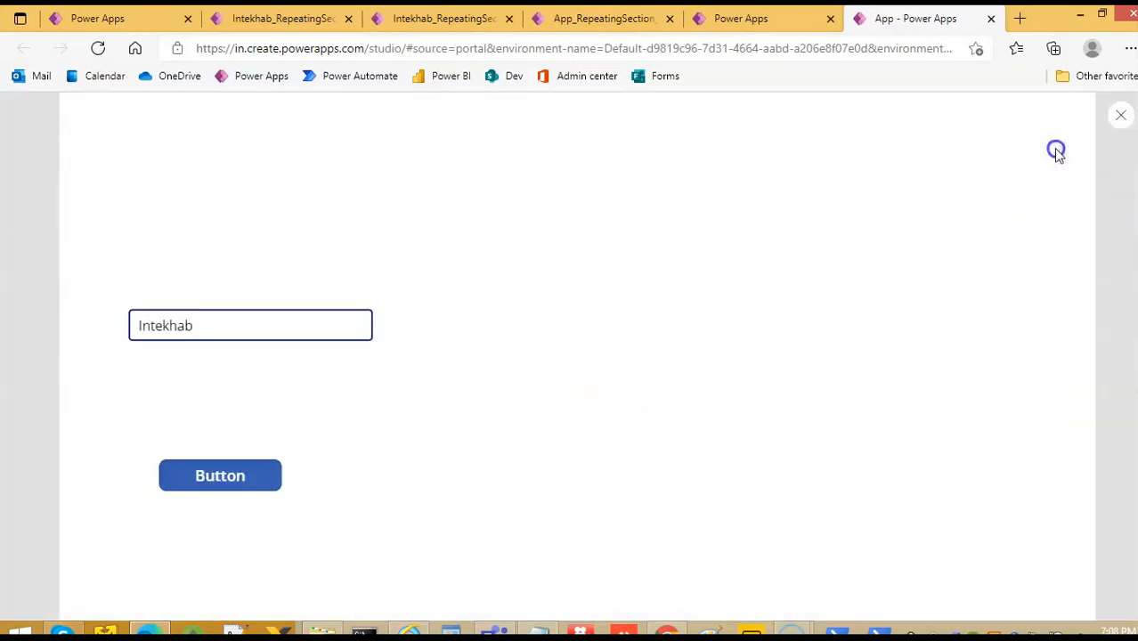
pyautogui.click(219, 475)
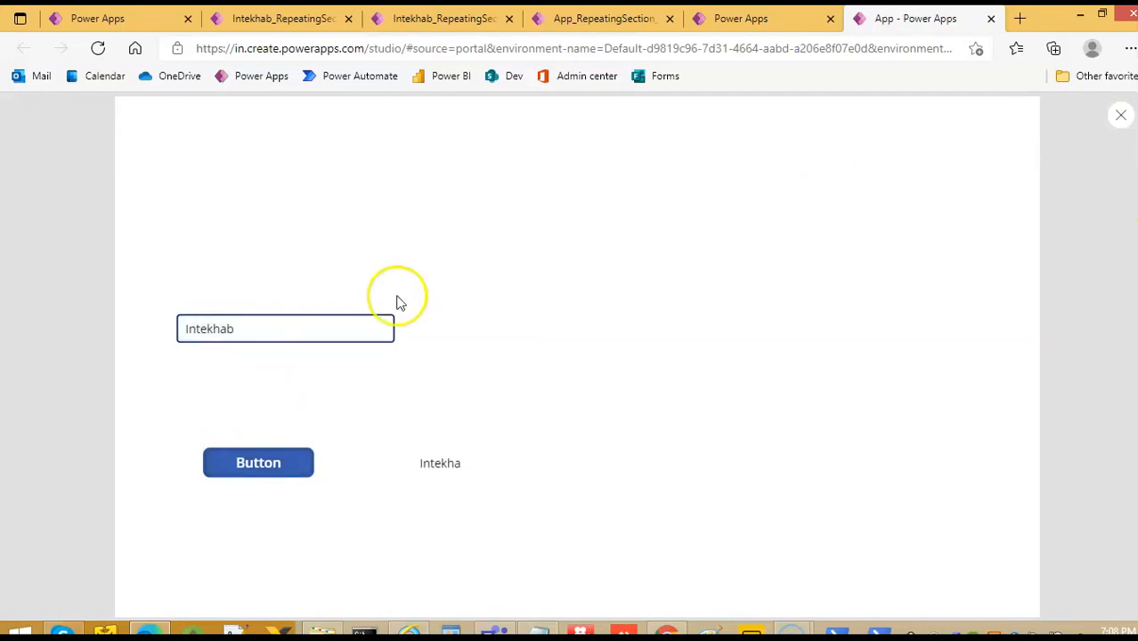
pyautogui.click(285, 328)
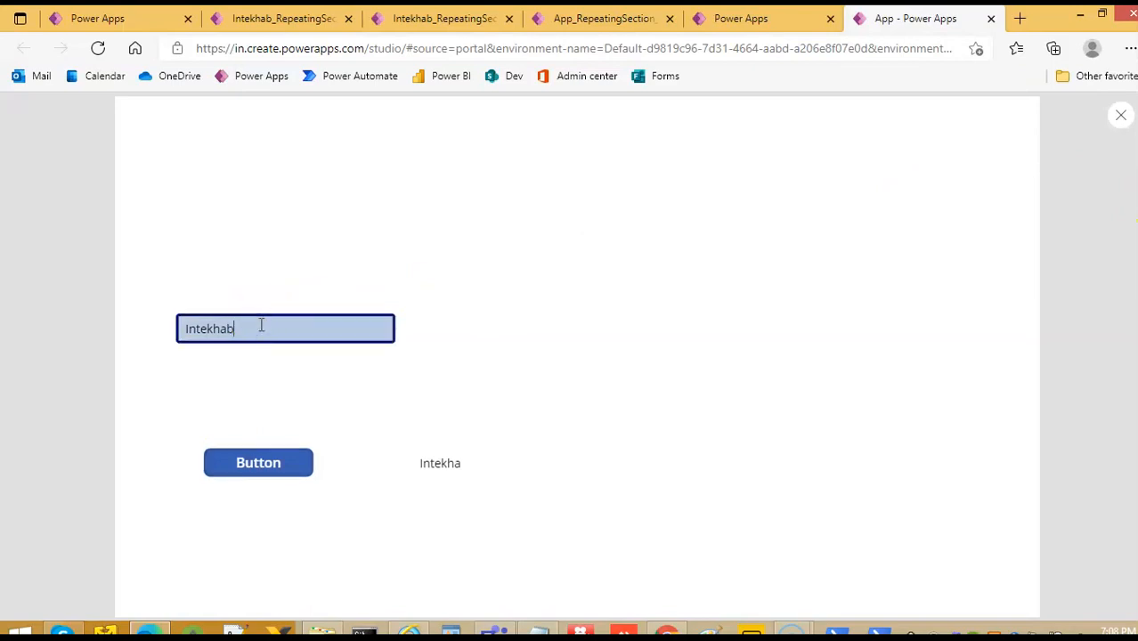
pyautogui.click(258, 463)
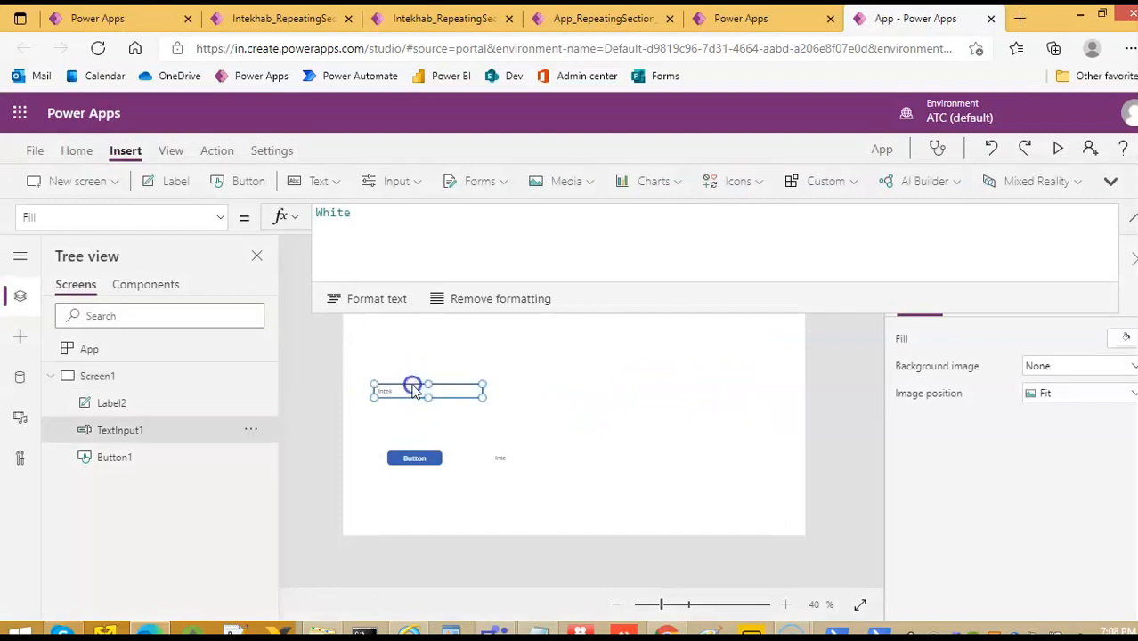
# Step: Reselect Button1's OnSelect Left/Len formula, dismissing an accidental context menu
pyautogui.rightClick(413, 390)
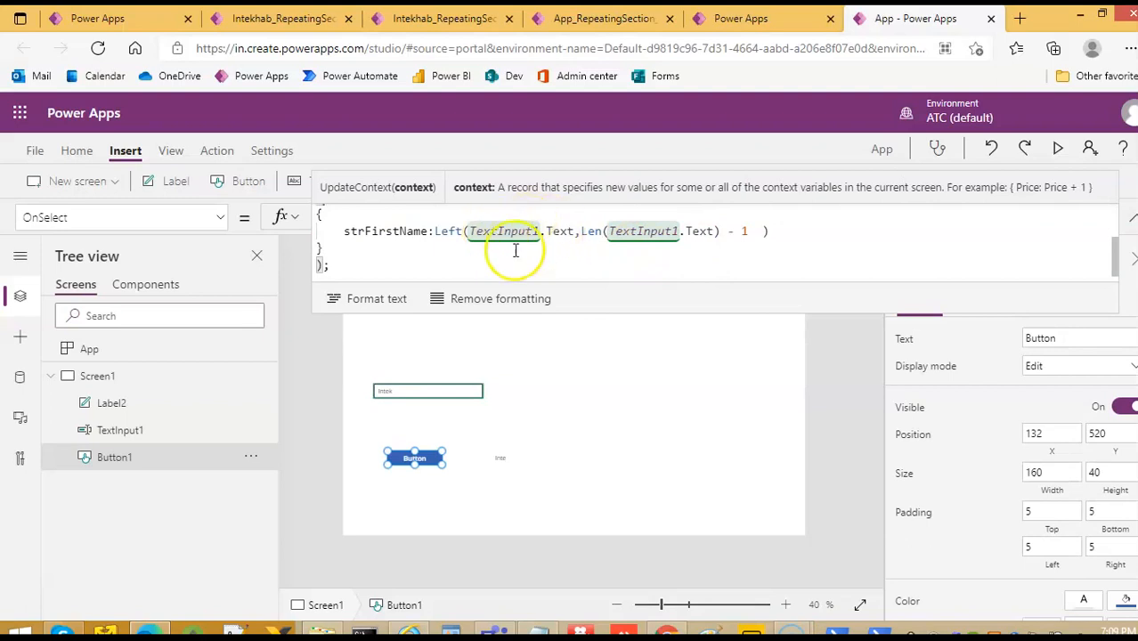
pyautogui.moveTo(594, 246)
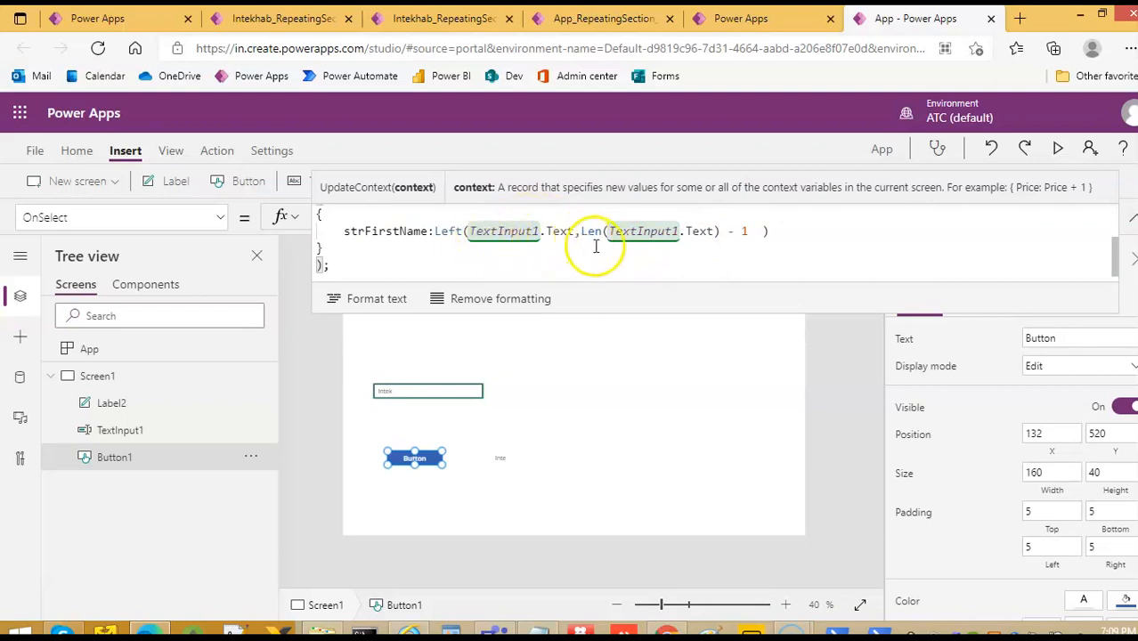
pyautogui.rightClick(712, 231)
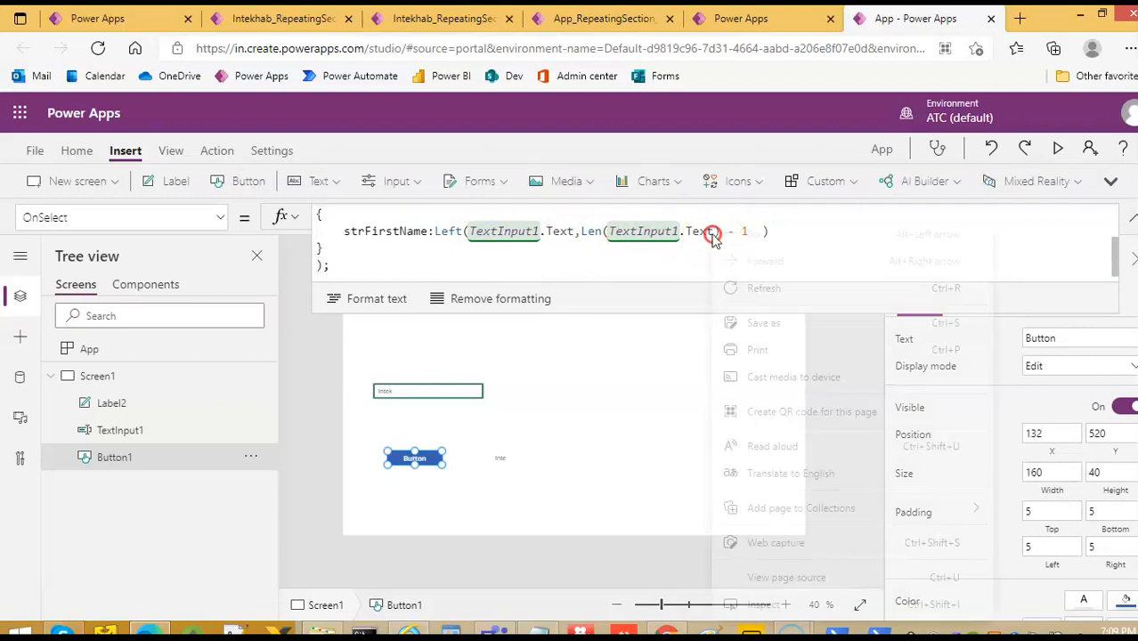
pyautogui.click(674, 232)
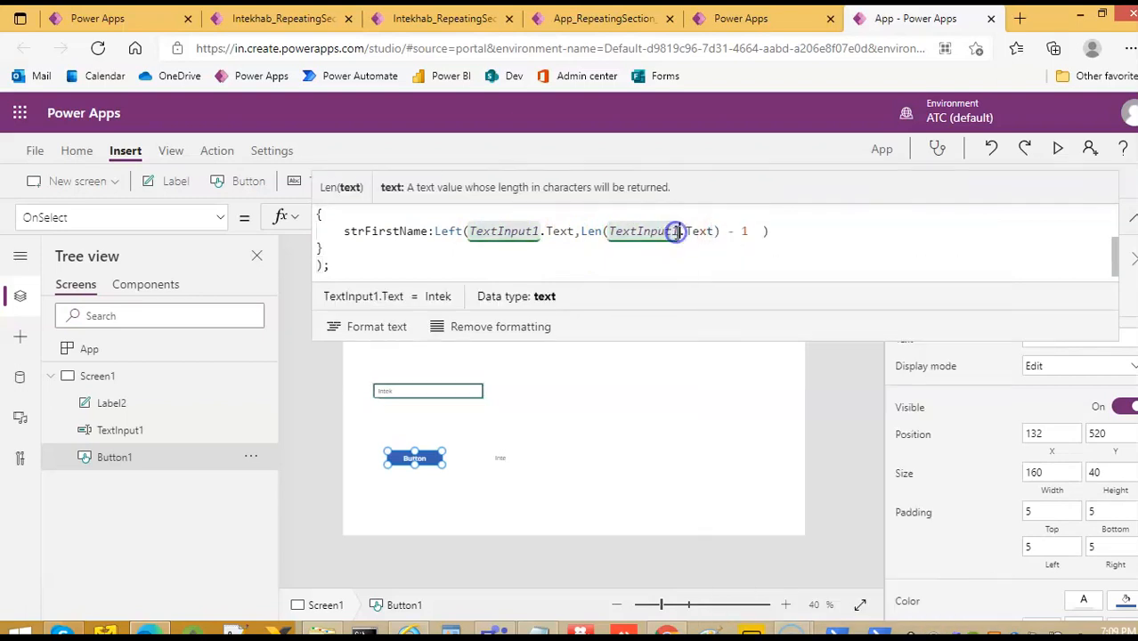